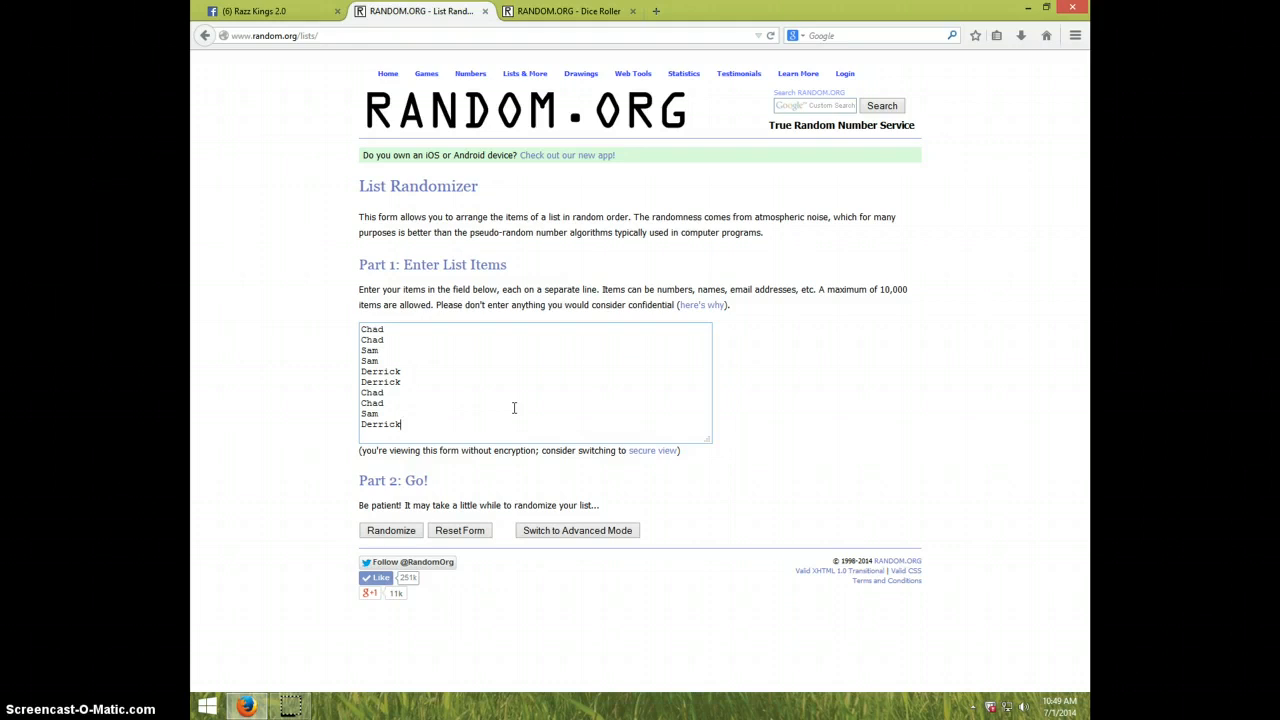
# - Enter the repeated names Chad, Sam and Derrick, one per line, in the List Randomizer box
pyautogui.click(255, 11)
pyautogui.write('DONE')
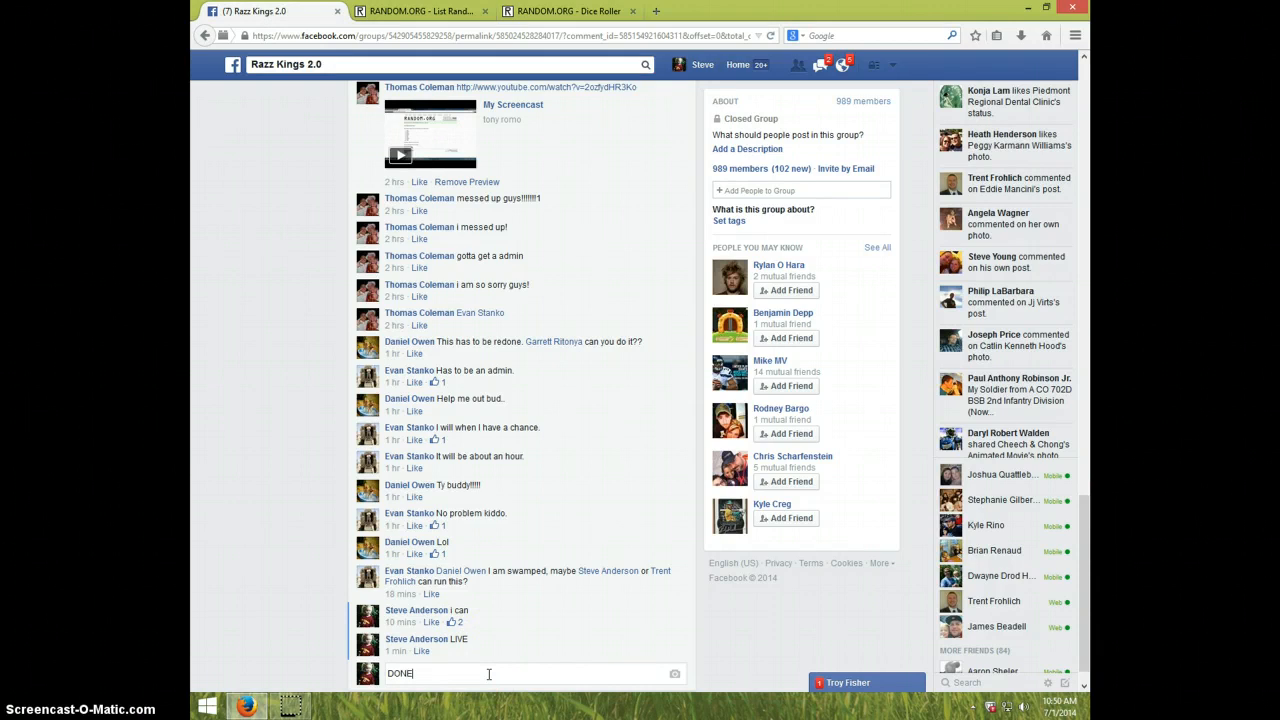